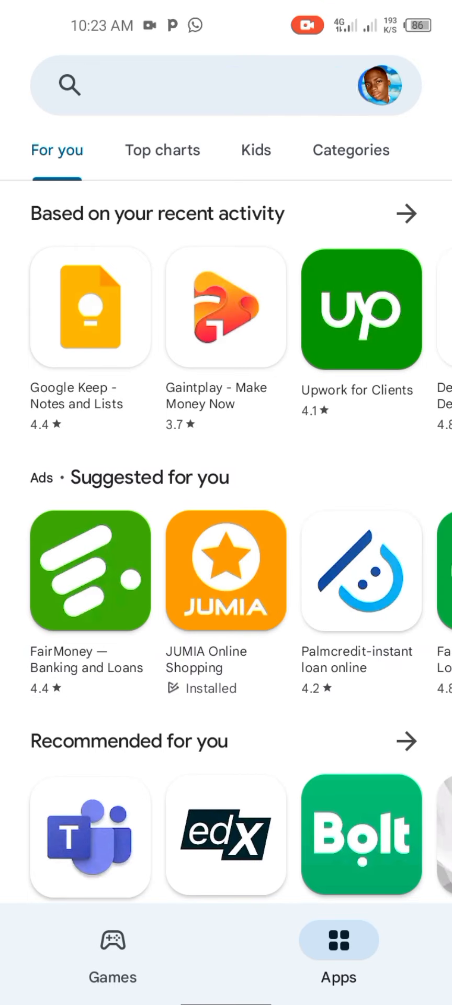
# - Search Play Store for 'shadow arashi' and start installing Ninja Arashi from its listing
pyautogui.write('shadow arashi')
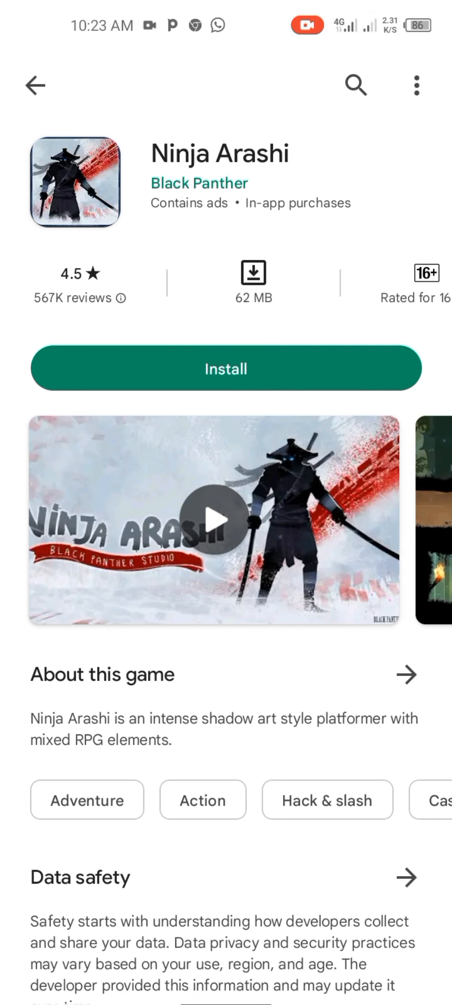
pyautogui.click(225, 368)
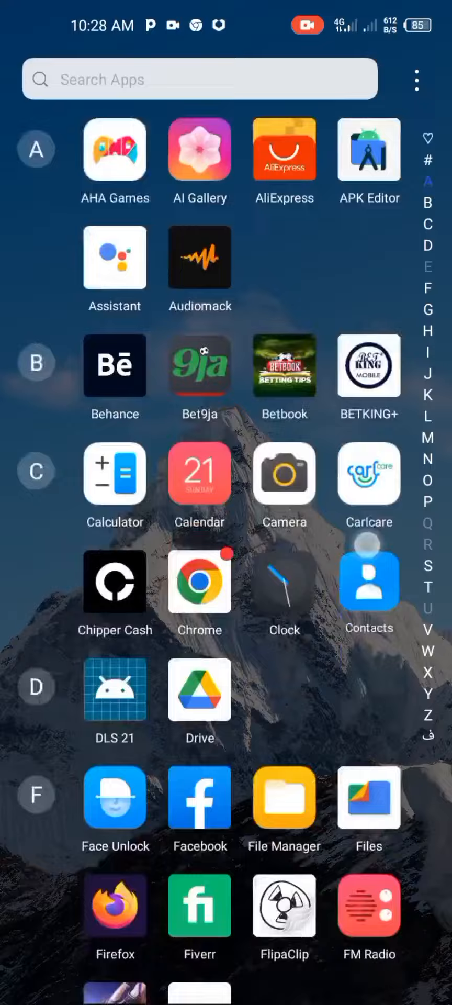
# - Scroll the app drawer down to where Lucky Patcher and Ninja Arashi appear
pyautogui.scroll(-3)
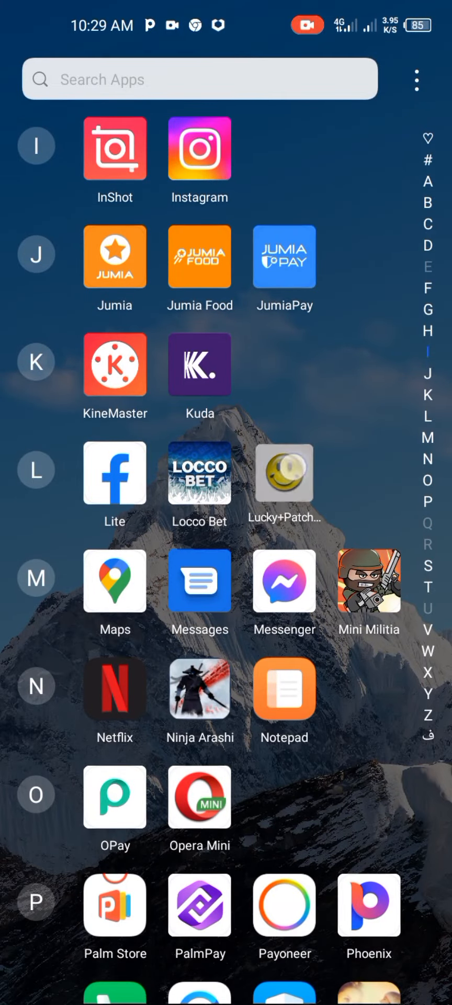
# - Launch Lucky Patcher, decline Play Protect, accept the InApp/LVL patch results and confirm reinstalling patched Ninja Arashi
pyautogui.click(285, 474)
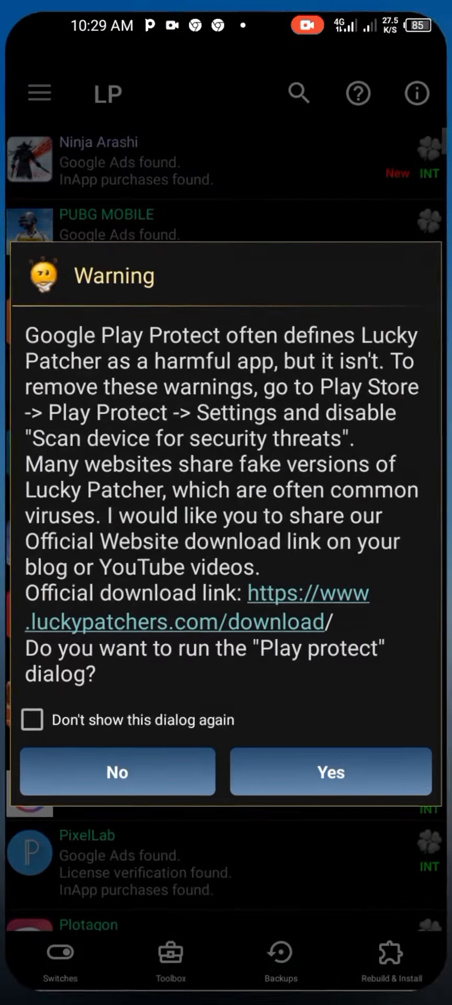
pyautogui.click(116, 772)
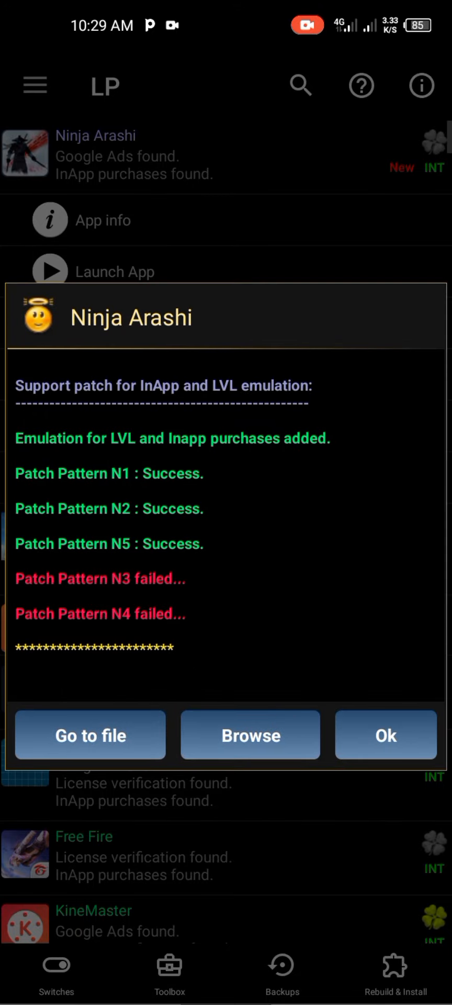
pyautogui.click(385, 734)
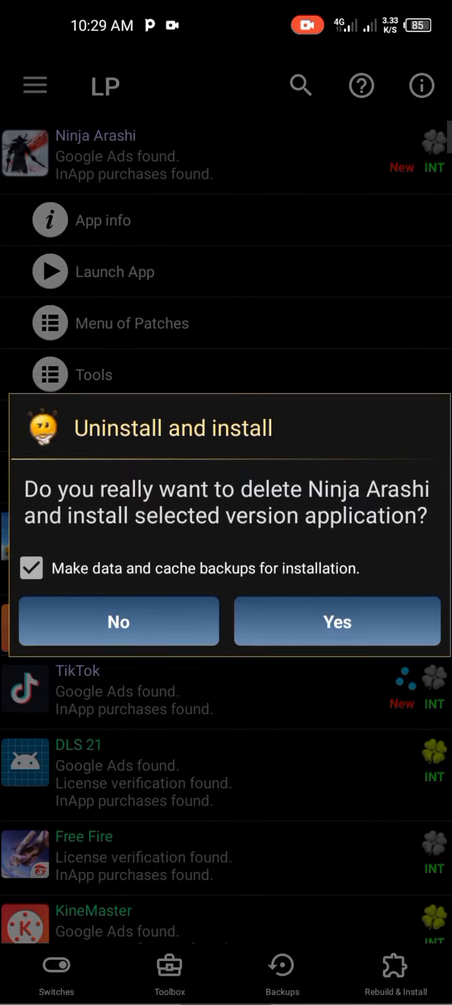
pyautogui.click(337, 620)
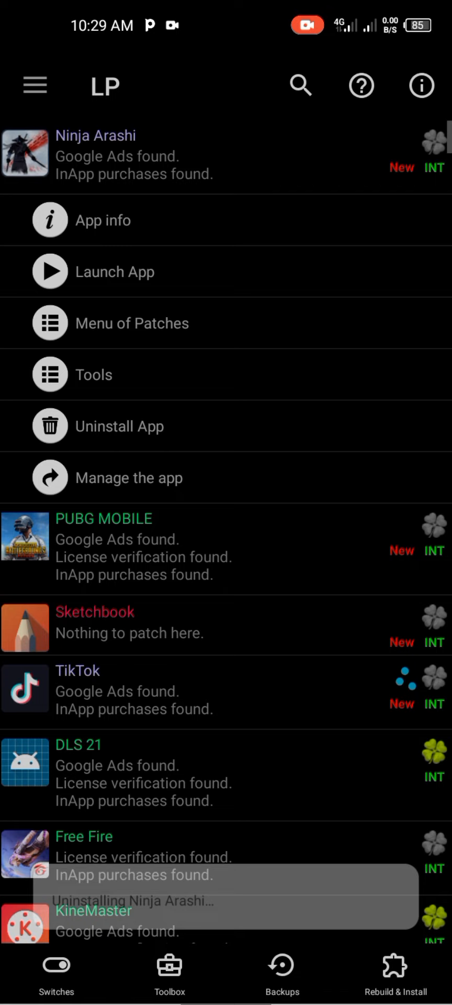